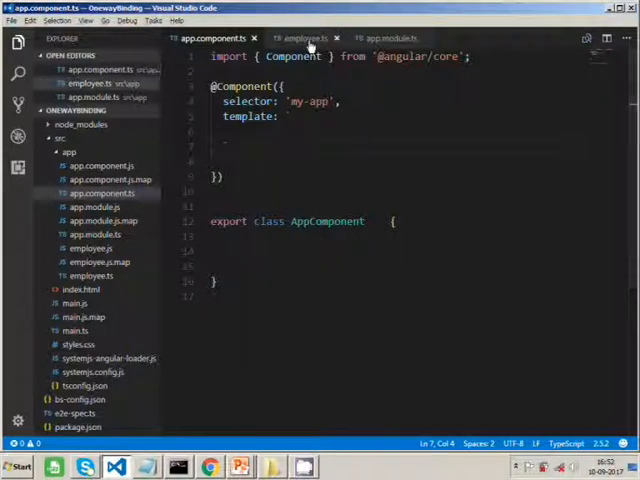
# Review the Employee class, then add import {Employee} from './employee' on line 2.
pyautogui.click(300, 38)
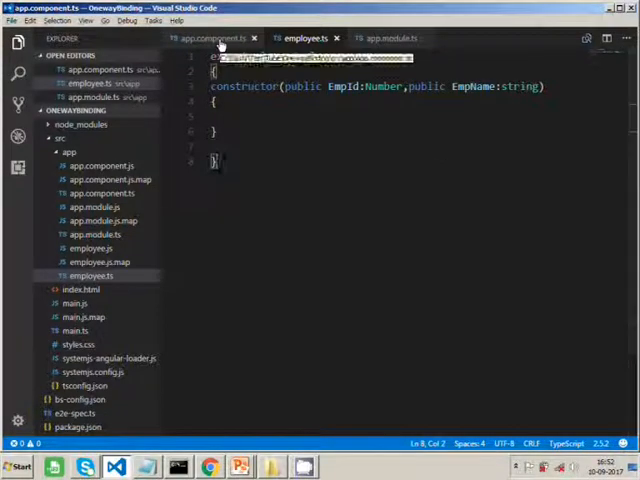
pyautogui.click(215, 37)
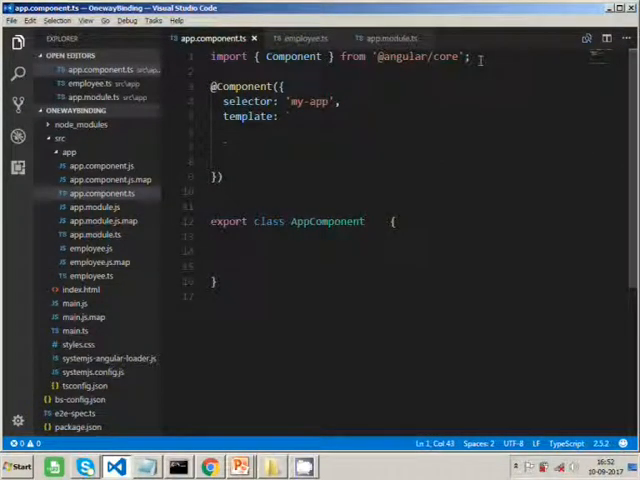
pyautogui.write('impo')
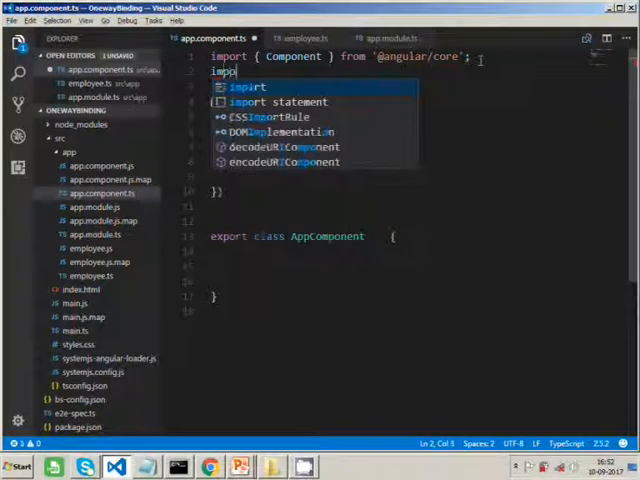
pyautogui.write('import {}')
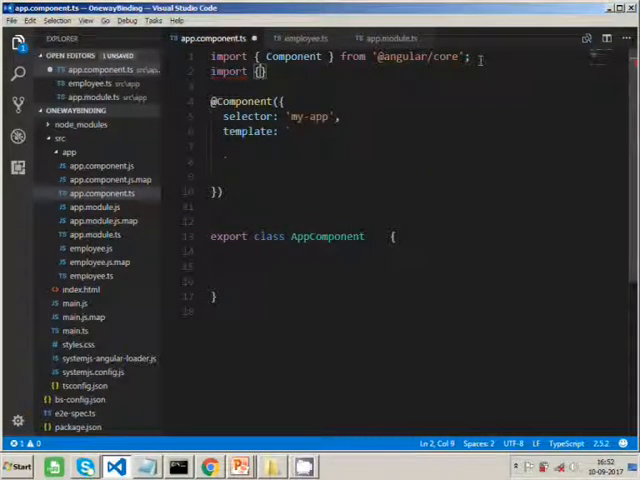
pyautogui.write('Employee')
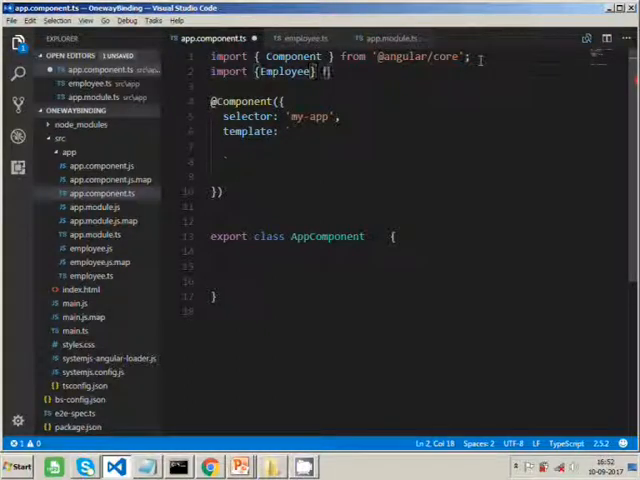
pyautogui.write("from ''")
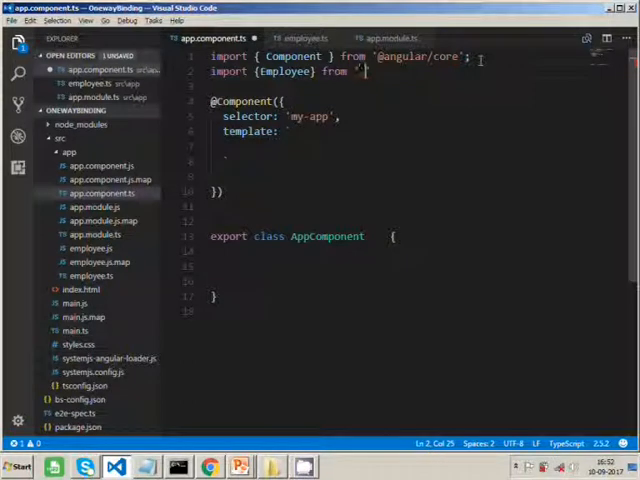
pyautogui.write('./employee')
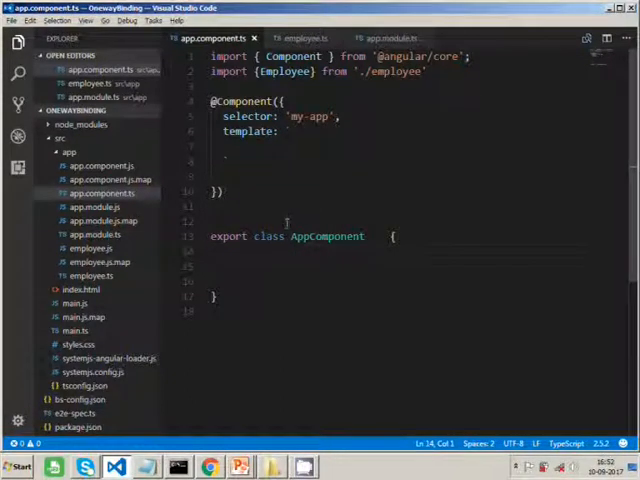
# Declare MyEmployee:Employee, with ngOnInit calling setEmployee() to assign new Employee(100, "Robert").
pyautogui.click(289, 236)
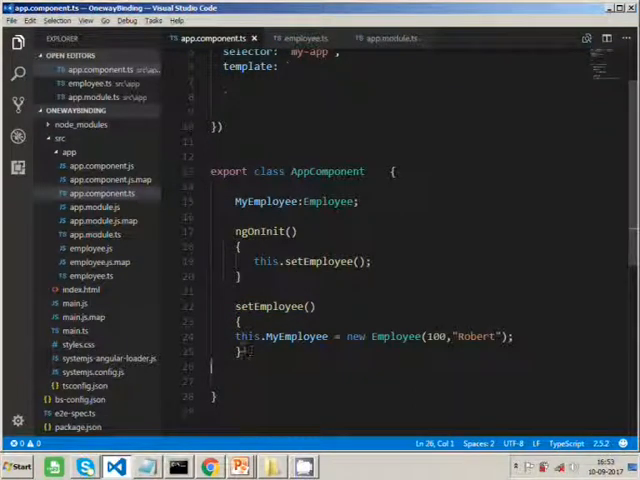
pyautogui.doubleClick(356, 335)
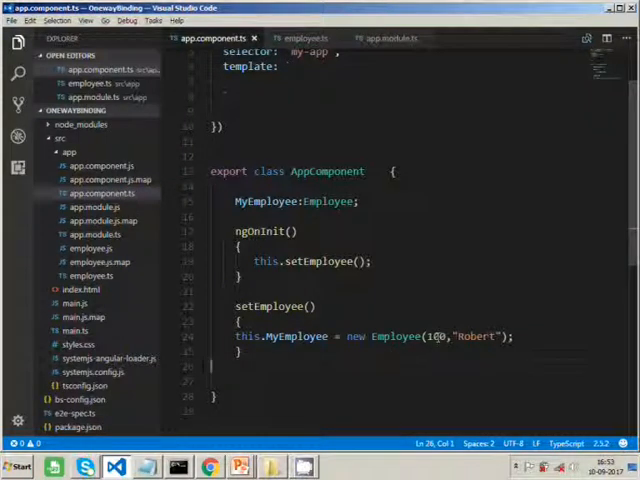
pyautogui.click(485, 336)
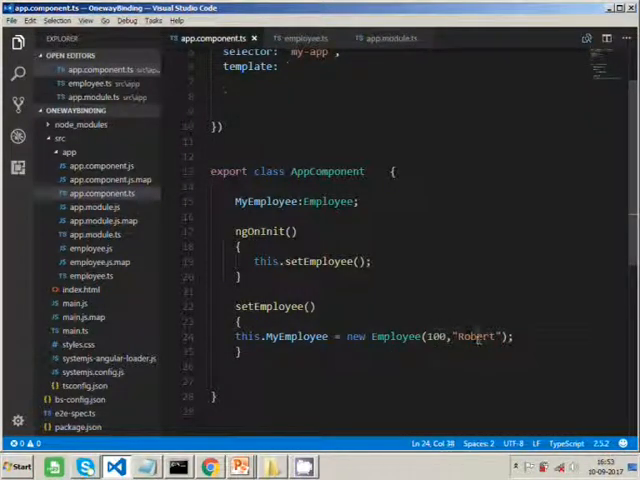
pyautogui.click(295, 38)
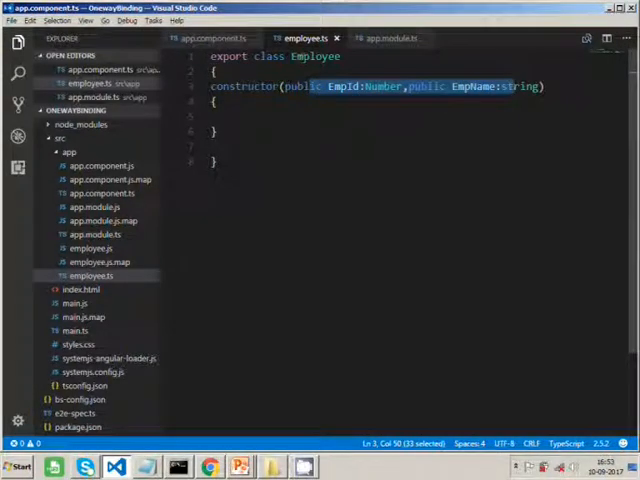
pyautogui.click(210, 38)
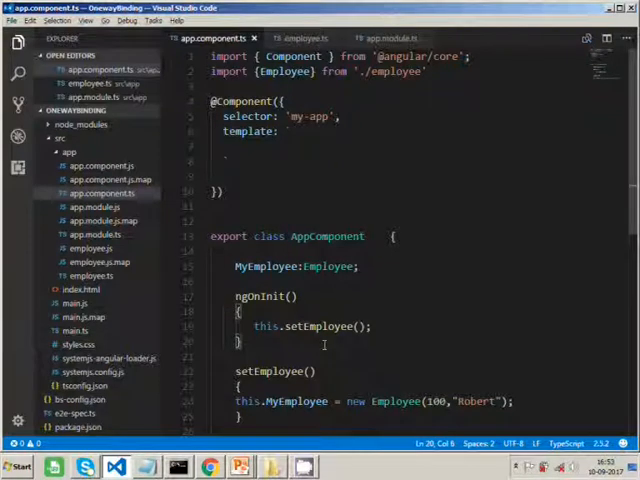
pyautogui.doubleClick(252, 295)
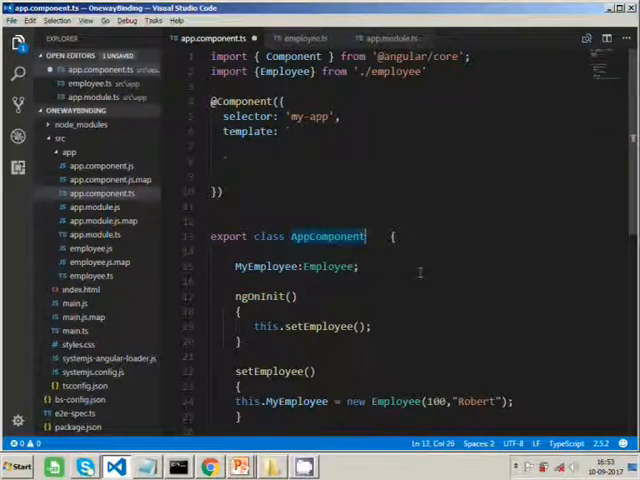
pyautogui.write('implemen')
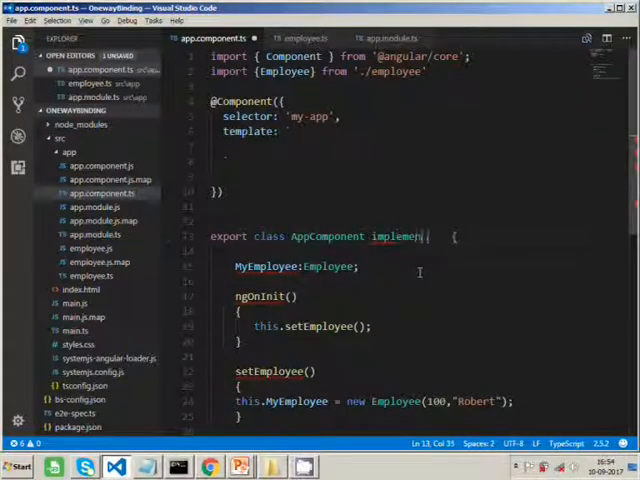
pyautogui.write('on')
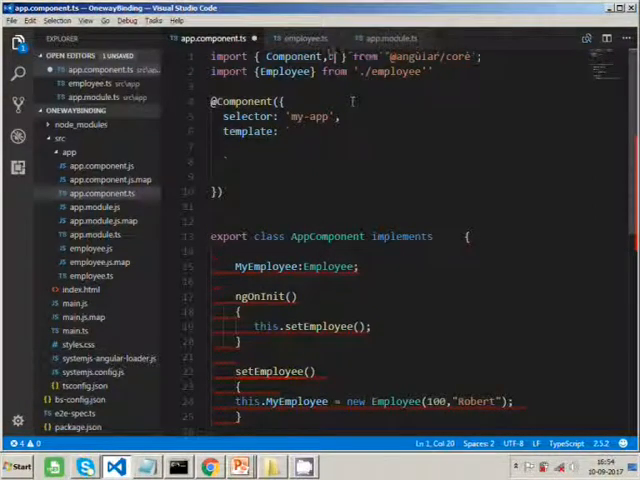
pyautogui.write('onini')
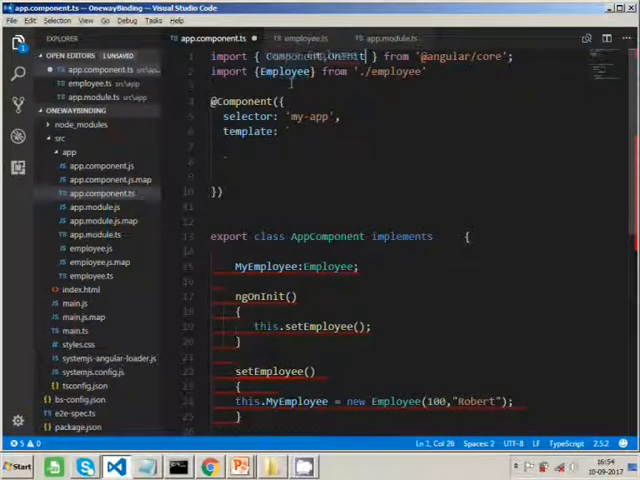
pyautogui.doubleClick(347, 56)
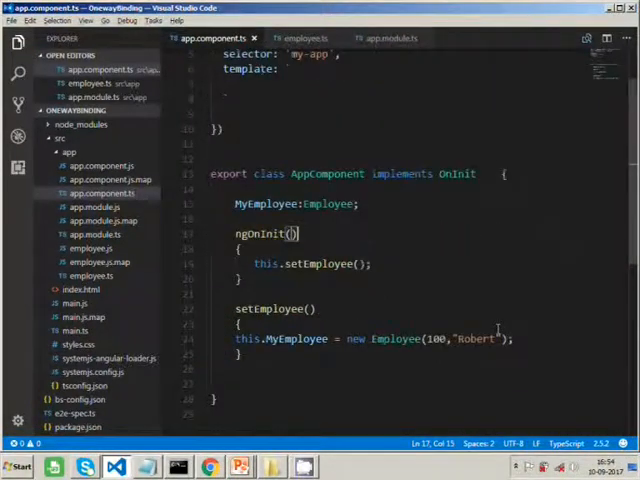
pyautogui.scroll(3)
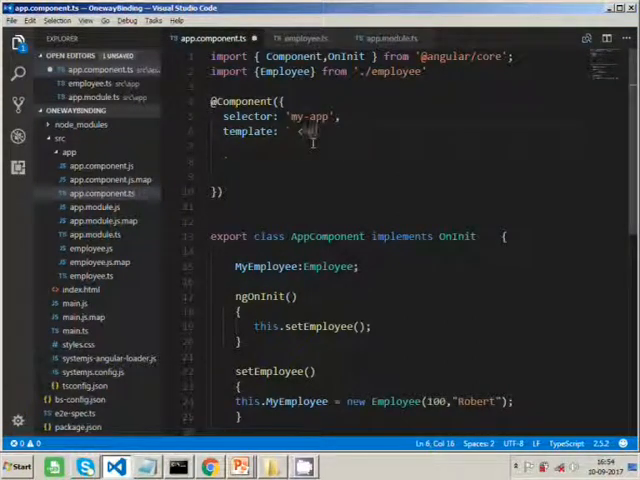
# Write <h1>{{MyEmployee.EmpName}}</h1> in the template, save, and add a <br> after it.
pyautogui.write('<h1><')
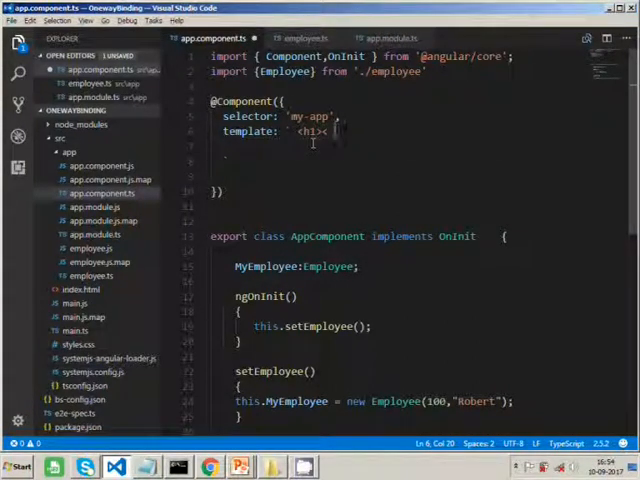
pyautogui.write('</h1')
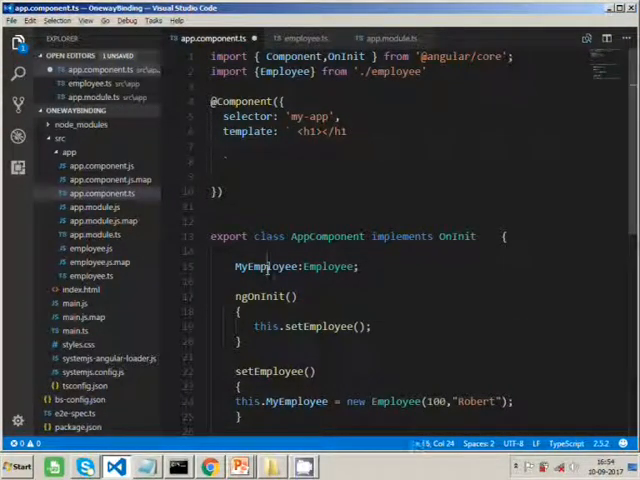
pyautogui.doubleClick(265, 267)
pyautogui.write('{{')
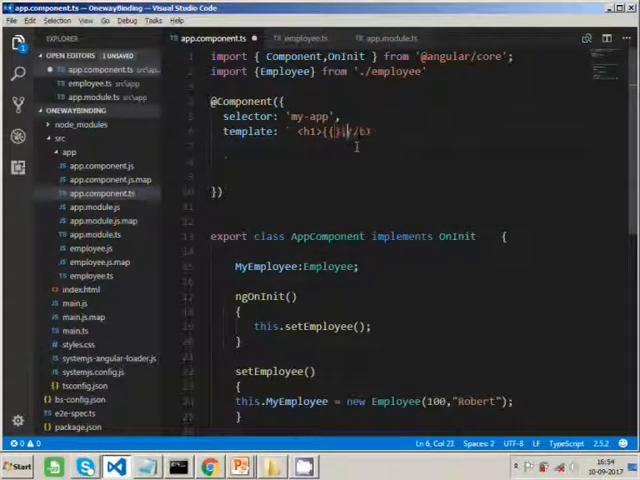
pyautogui.write('myEmployee.')
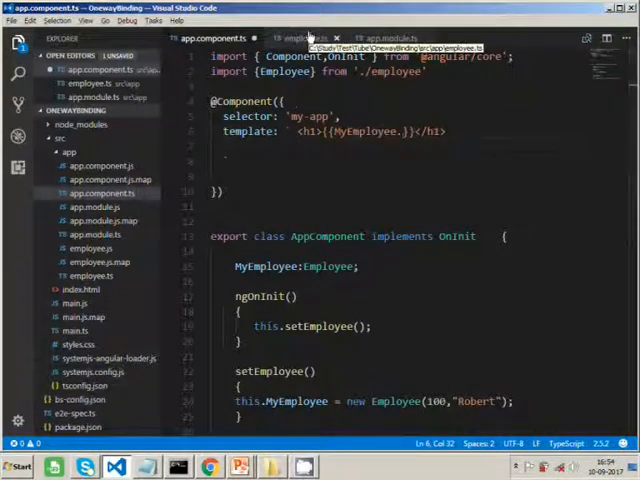
pyautogui.click(305, 37)
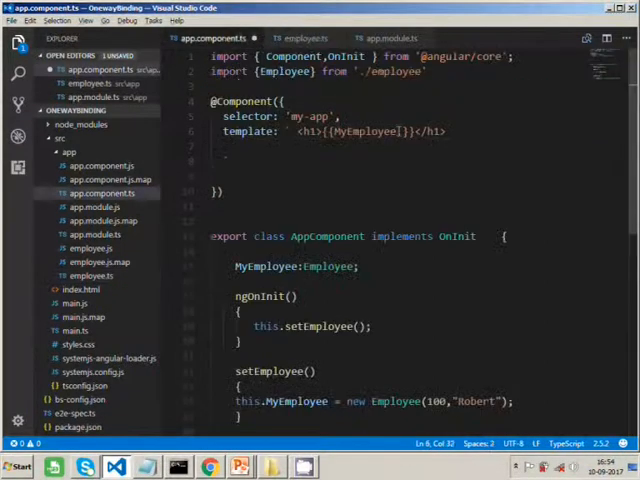
pyautogui.write('.EmpName')
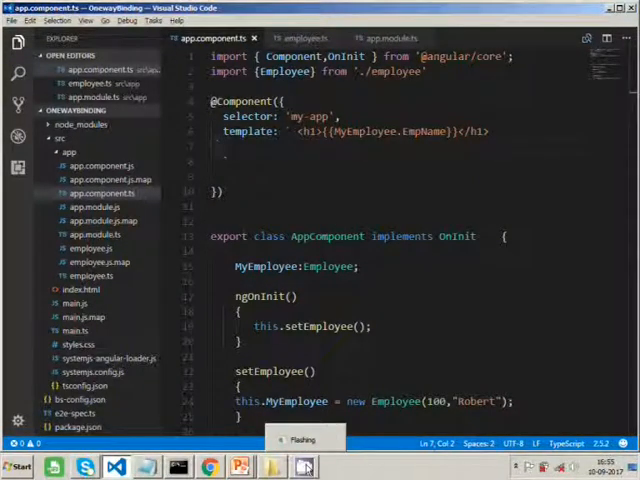
pyautogui.click(210, 466)
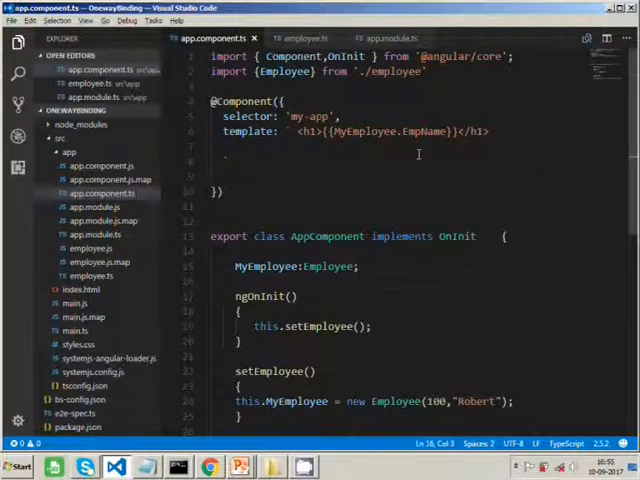
pyautogui.click(489, 131)
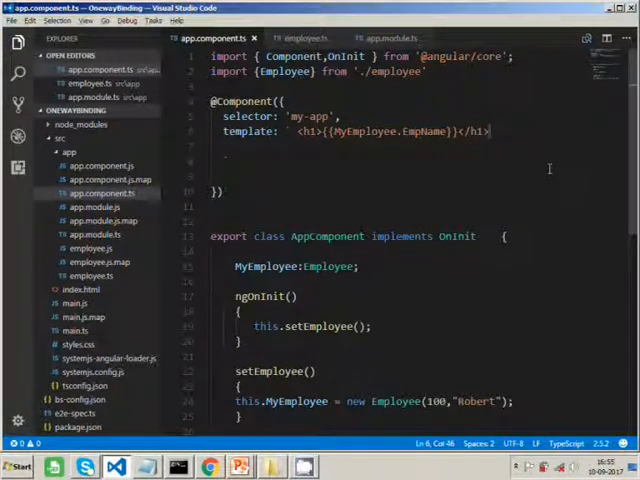
pyautogui.write('<br>')
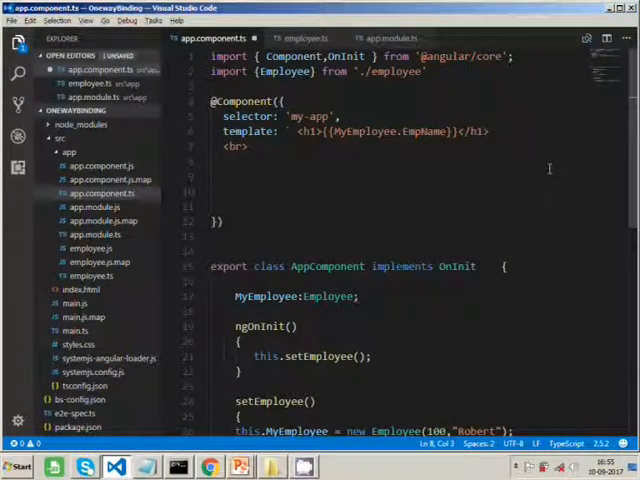
# Type <input value="MyEmployee.EmpName" (input)="MyEmployee.EmpName=$event.target.value"/> below the <br>.
pyautogui.write('<input')
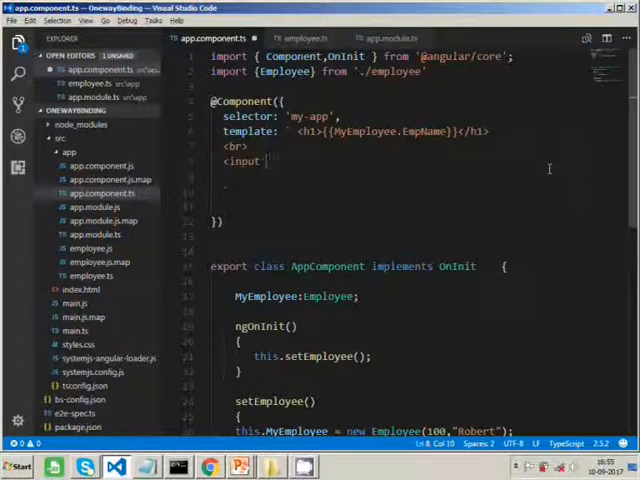
pyautogui.write('value ="')
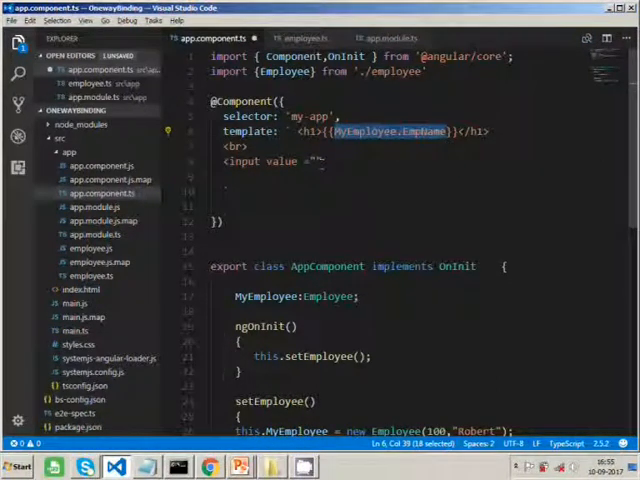
pyautogui.write('MyEmployee.EmpName')
pyautogui.write('(input)="')
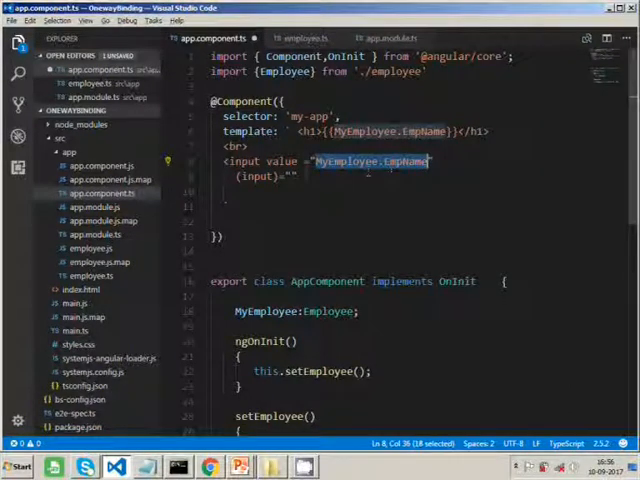
pyautogui.write('MyEmployee.EmpName=')
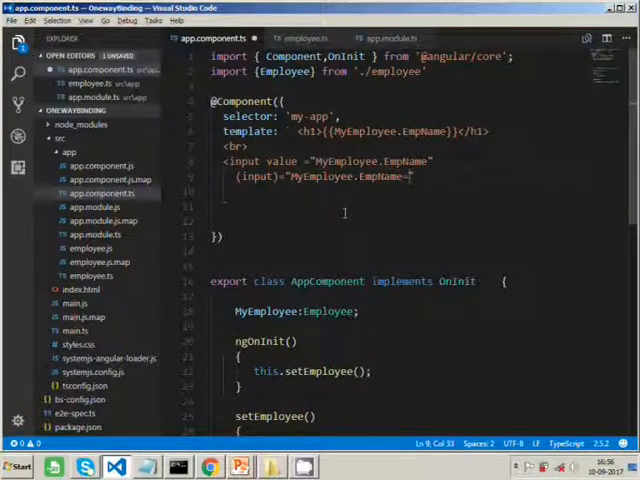
pyautogui.write('$event.target.va')
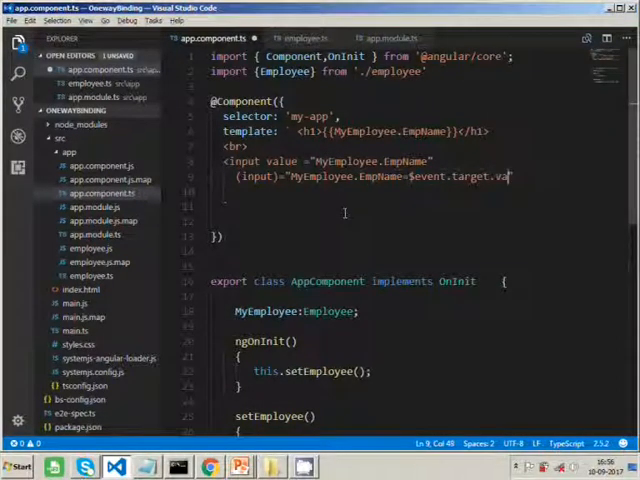
pyautogui.write('lue')
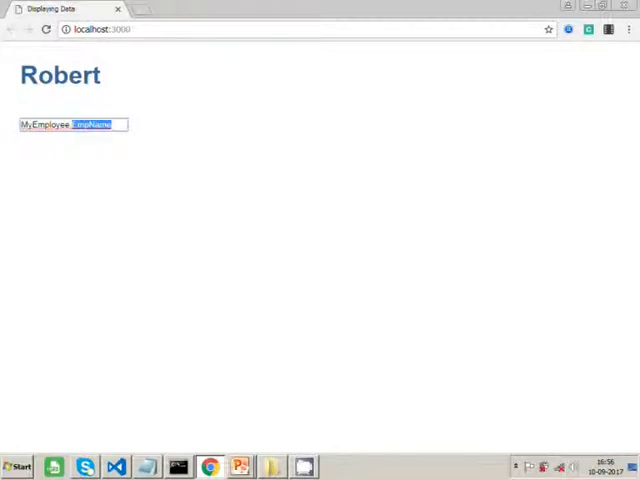
# Change value to [value] on the template input so the page box shows Robert.
pyautogui.click(115, 466)
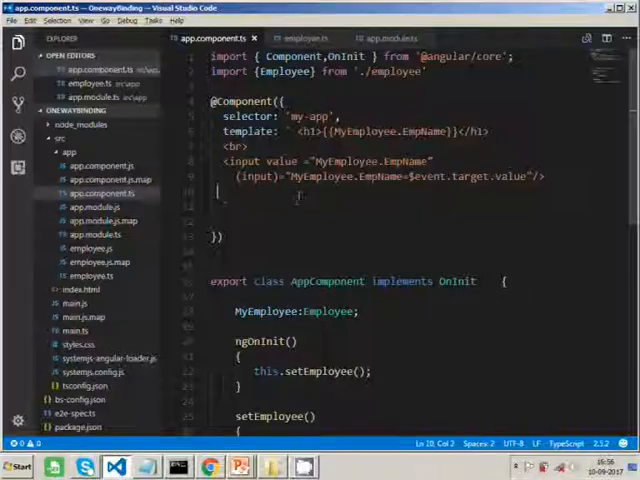
pyautogui.click(270, 161)
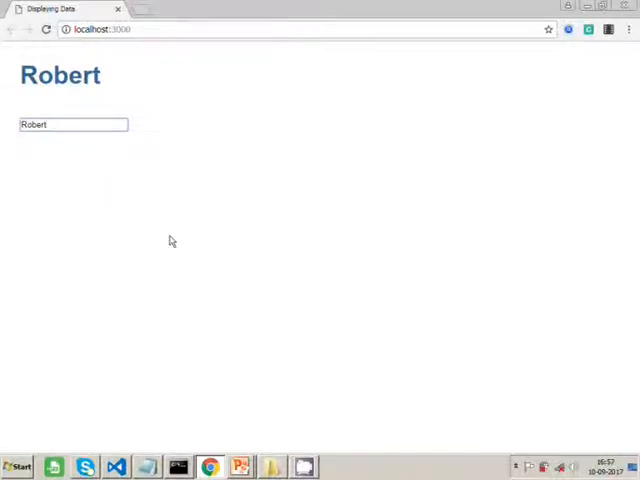
# Type extra letters after Robert in the box and watch the heading update live.
pyautogui.write('sdsdssds')
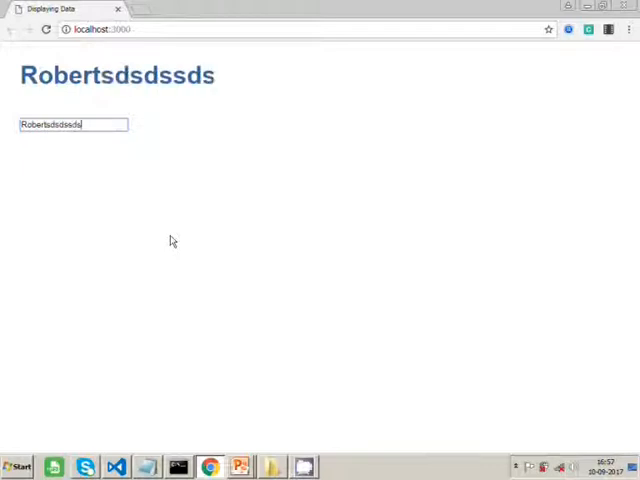
pyautogui.press('Backspace')
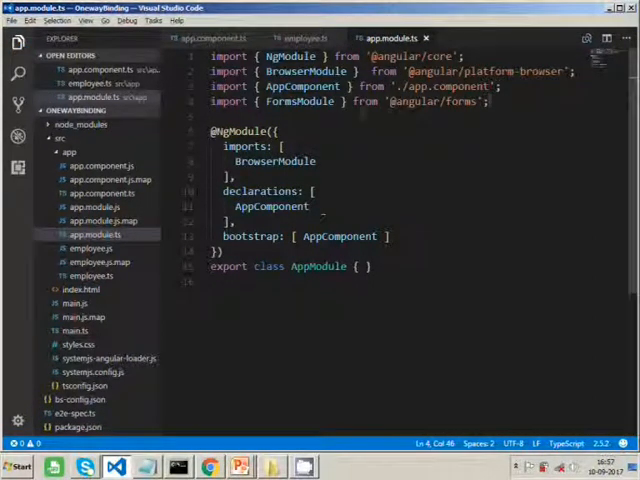
# Put FormsModule after BrowserModule in the NgModule imports array.
pyautogui.doubleClick(300, 101)
pyautogui.write(',')
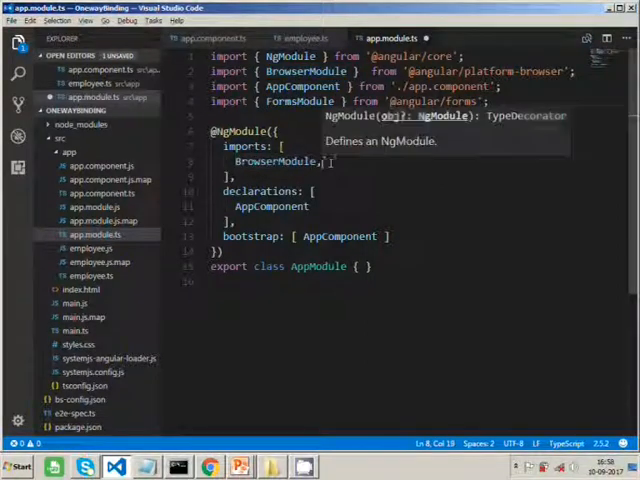
pyautogui.write('FormsModule')
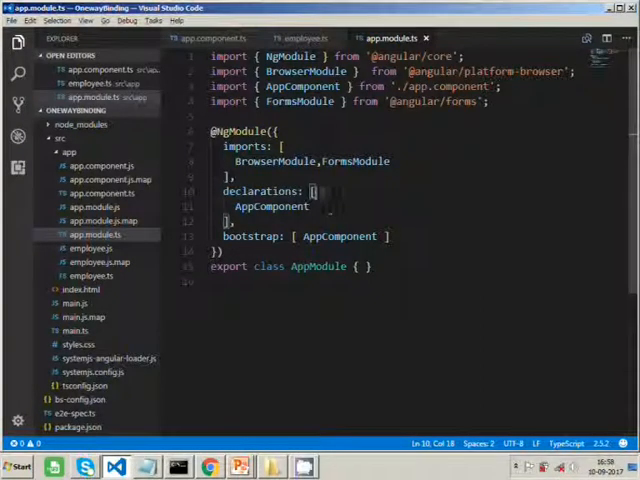
pyautogui.click(208, 37)
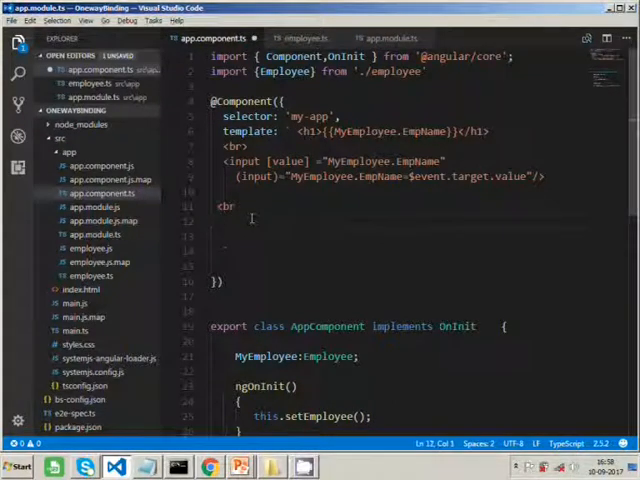
# Add a <br> and <input [(ngModel)]="MyEmployee.EmpName"> to the template and save.
pyautogui.write('>')
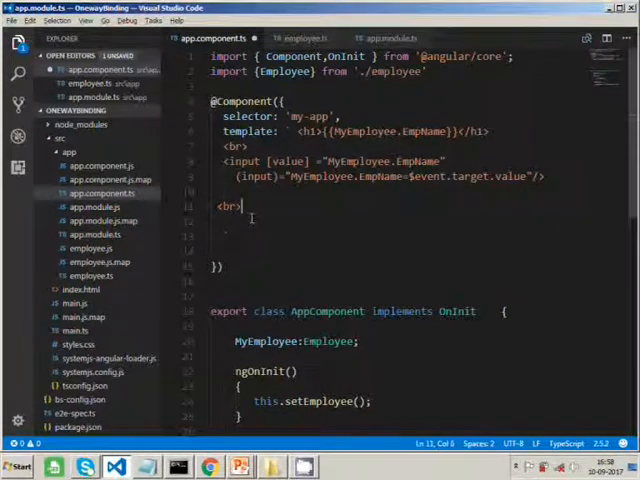
pyautogui.write('<input')
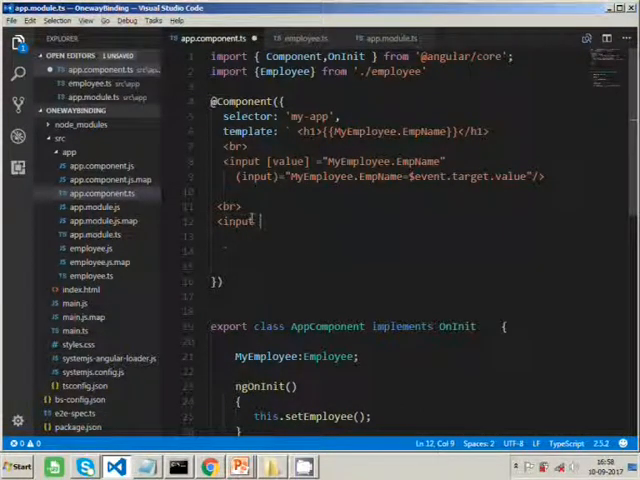
pyautogui.write('[(')
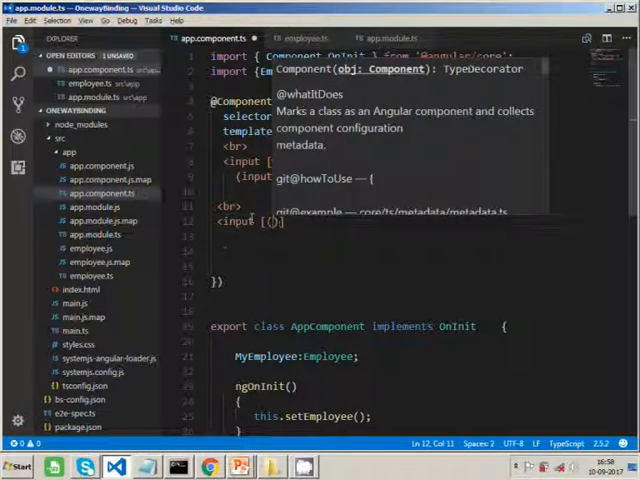
pyautogui.write('ngModel')
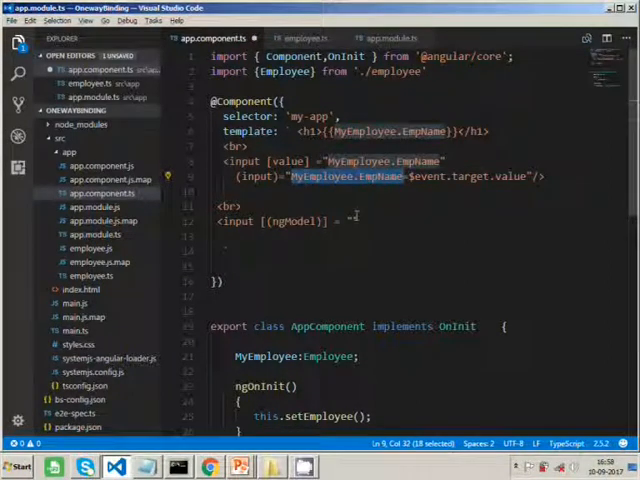
pyautogui.write('MyEmployee.EmpName" >')
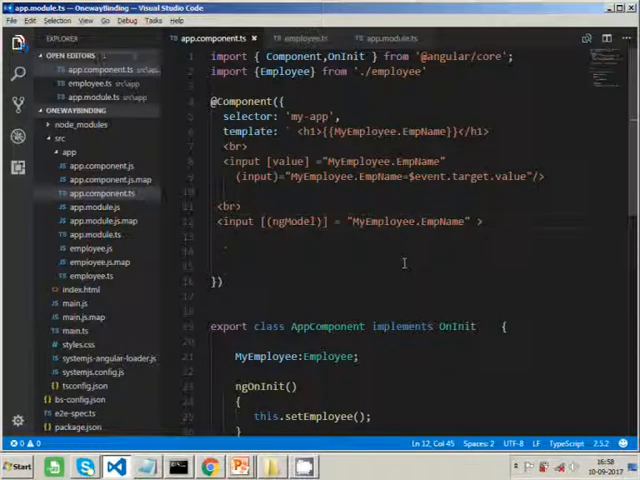
pyautogui.click(210, 466)
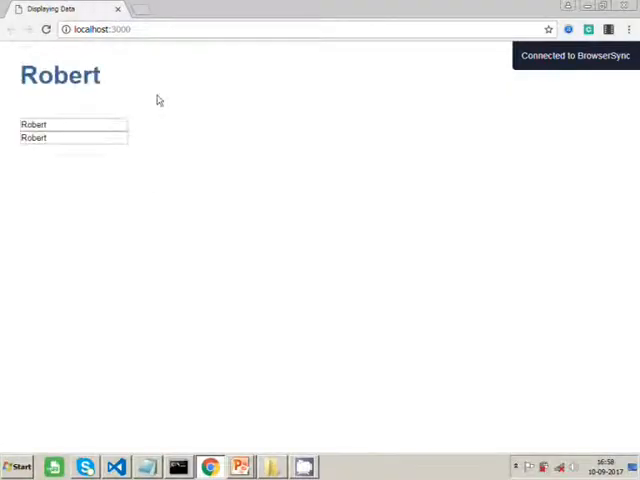
# Type letters into the second box so both boxes and the heading read Robertsddsssd.
pyautogui.click(73, 137)
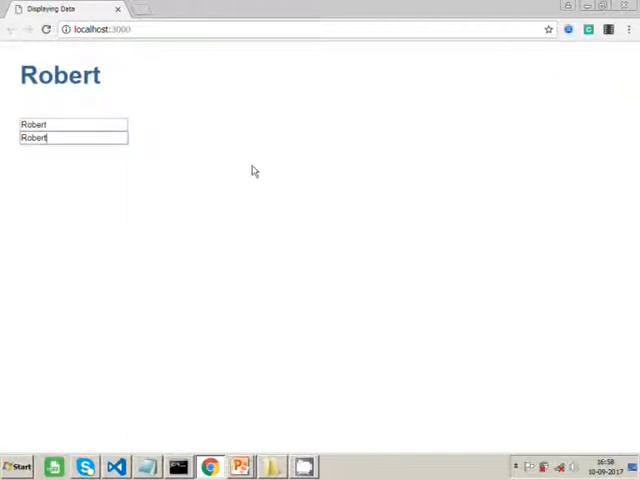
pyautogui.write('sdds')
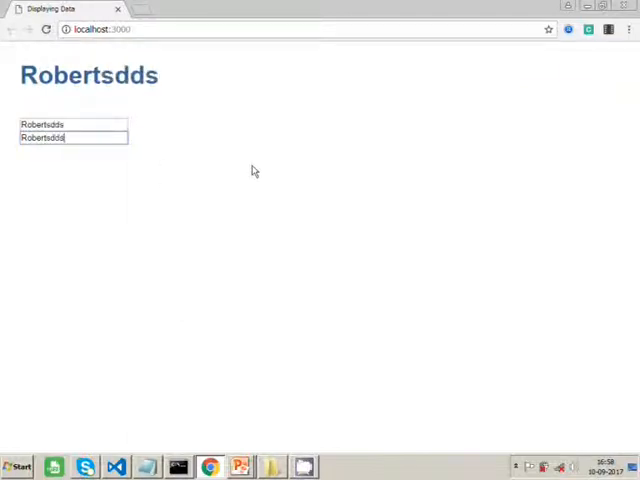
pyautogui.write('dssd')
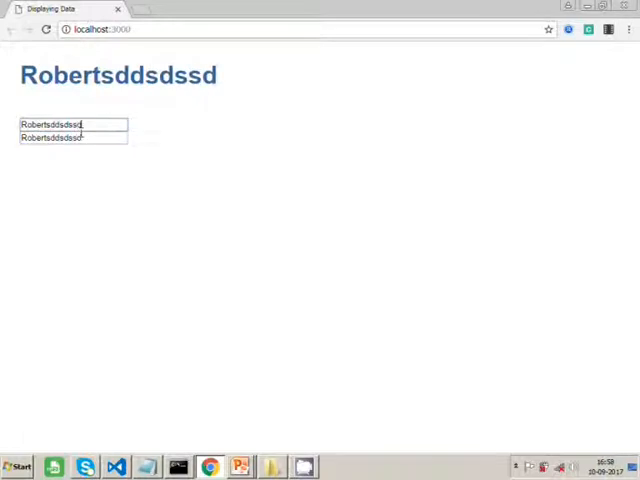
pyautogui.write('dssdsd')
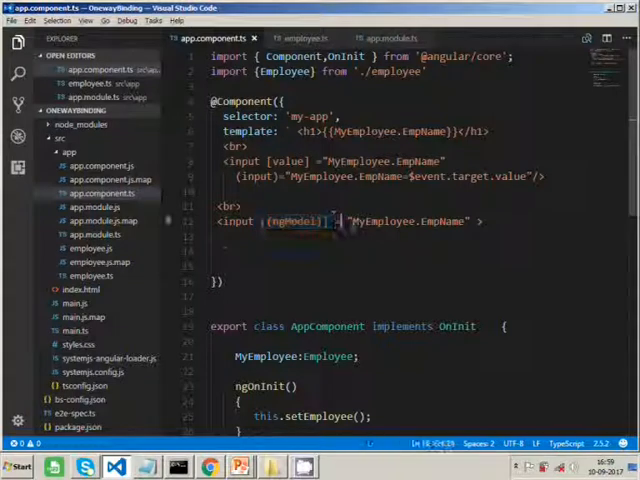
pyautogui.doubleClick(405, 221)
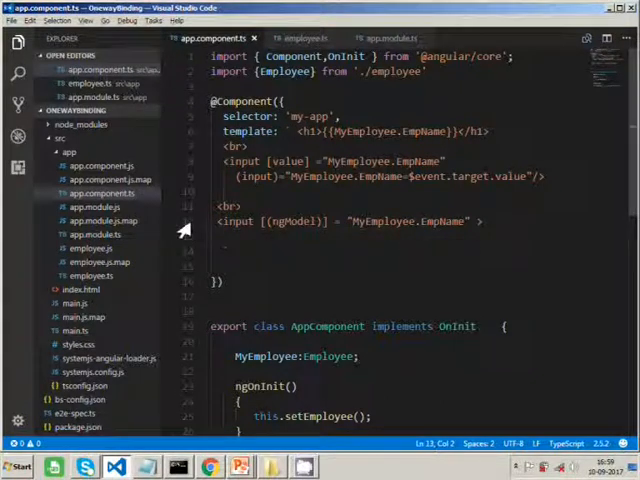
pyautogui.doubleClick(293, 221)
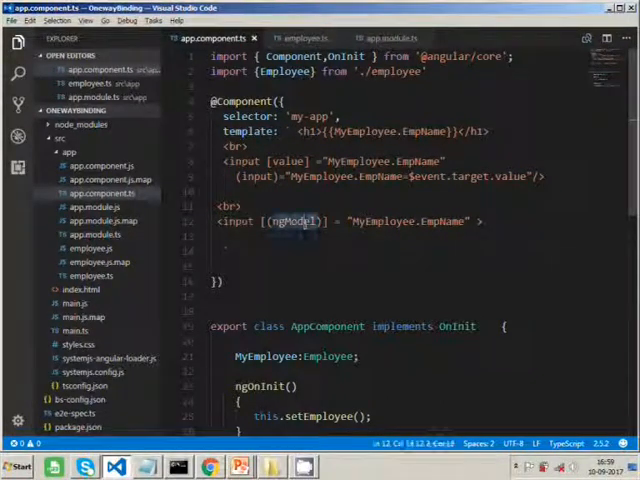
pyautogui.doubleClick(390, 221)
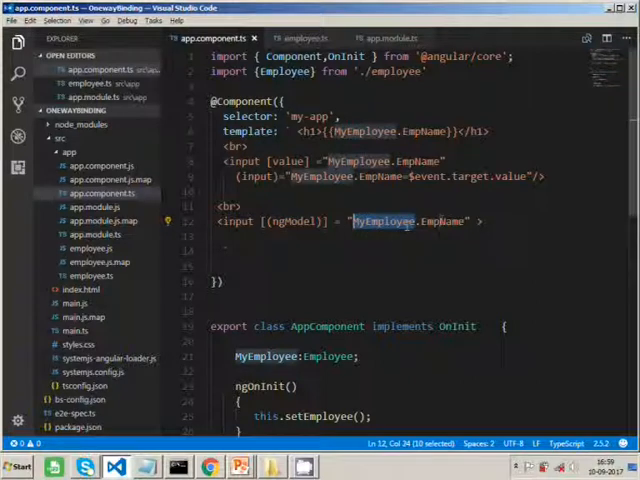